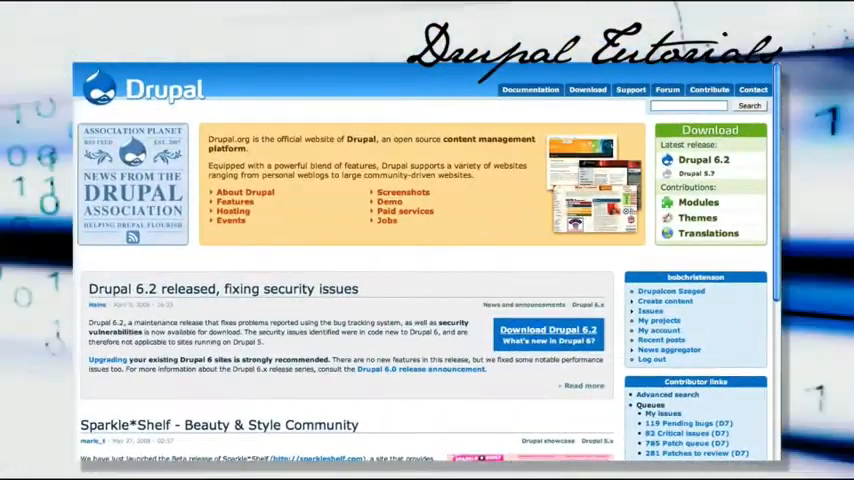
Step: Scroll through the Pathauto module's project page on drupal.org
{"action": "scroll", "scroll_direction": "down", "scroll_amount": 3}
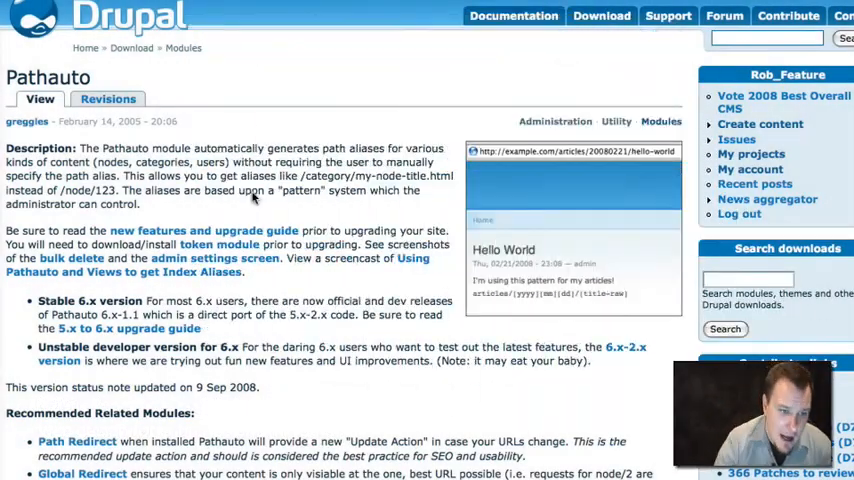
{"action": "mouse_move", "coordinate": [836, 162]}
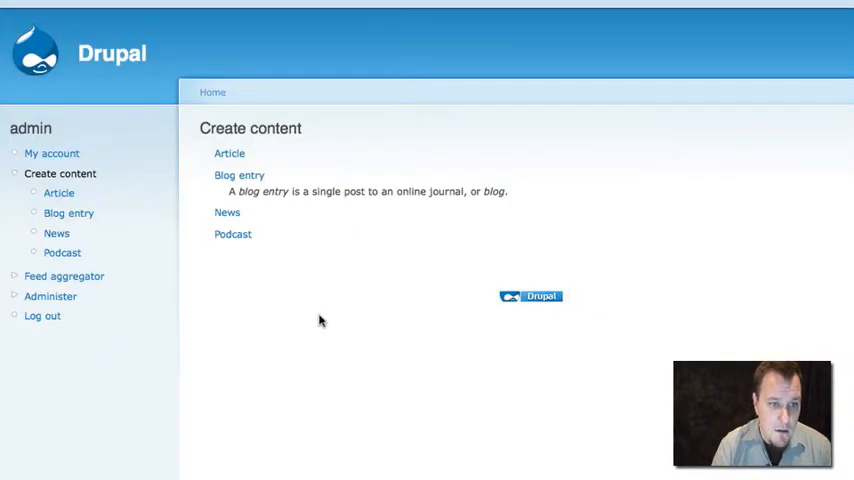
{"action": "mouse_move", "coordinate": [288, 304]}
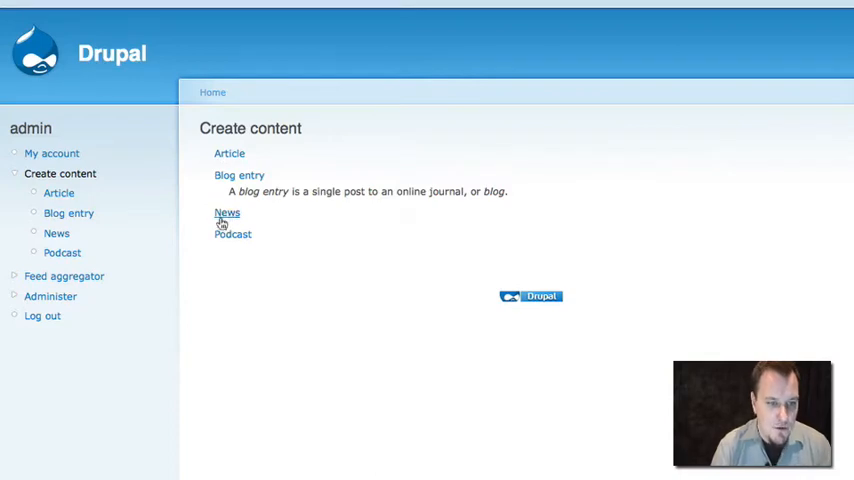
Step: Create and save a News item titled Test News Item with lorem ipsum body text
{"action": "left_click", "coordinate": [226, 212]}
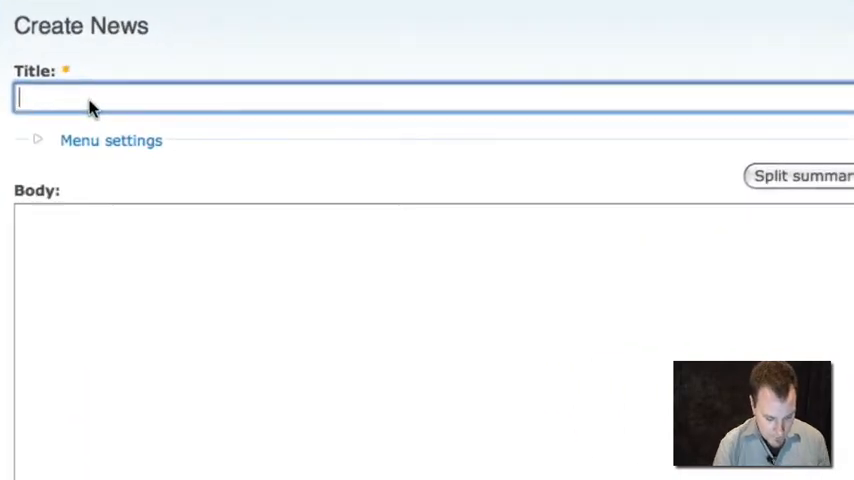
{"action": "type", "text": "Test"}
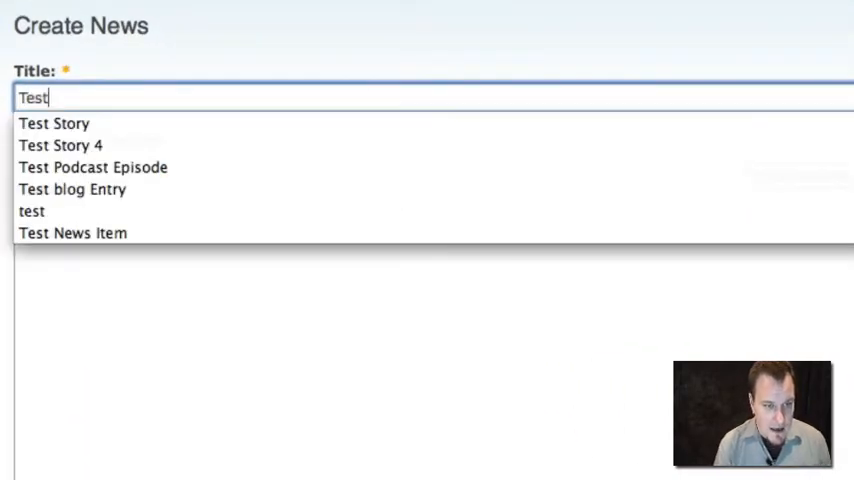
{"action": "left_click", "coordinate": [72, 232]}
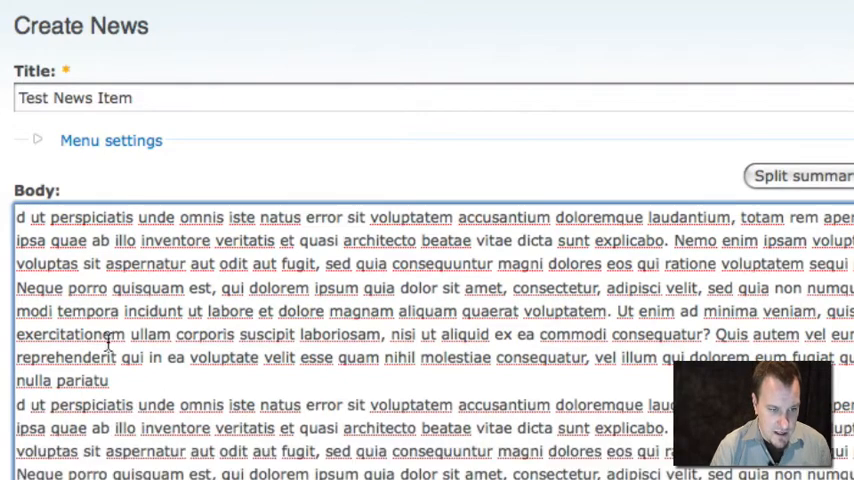
{"action": "scroll", "scroll_direction": "down", "scroll_amount": 3}
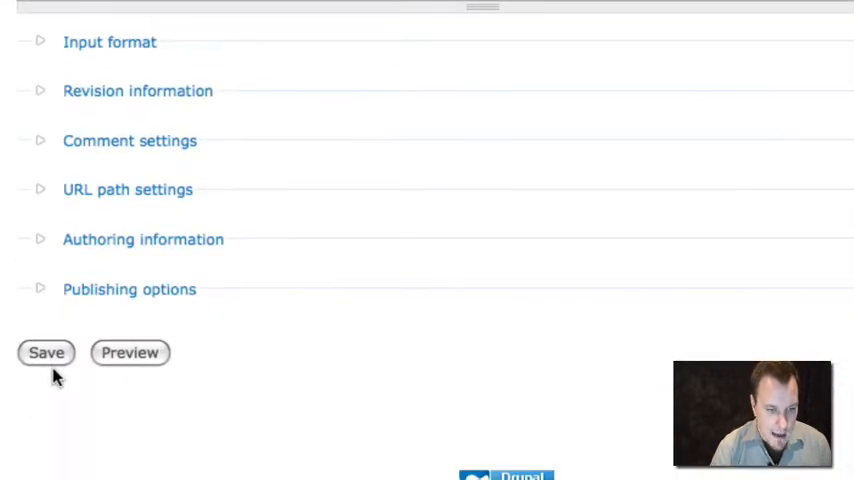
{"action": "left_click", "coordinate": [46, 352]}
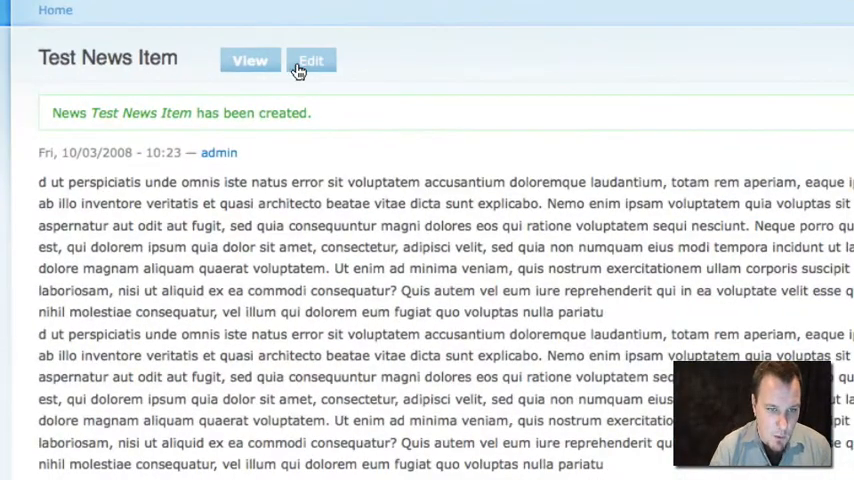
Step: Edit Test News Item and save it with the URL alias newsitem
{"action": "left_click", "coordinate": [312, 60]}
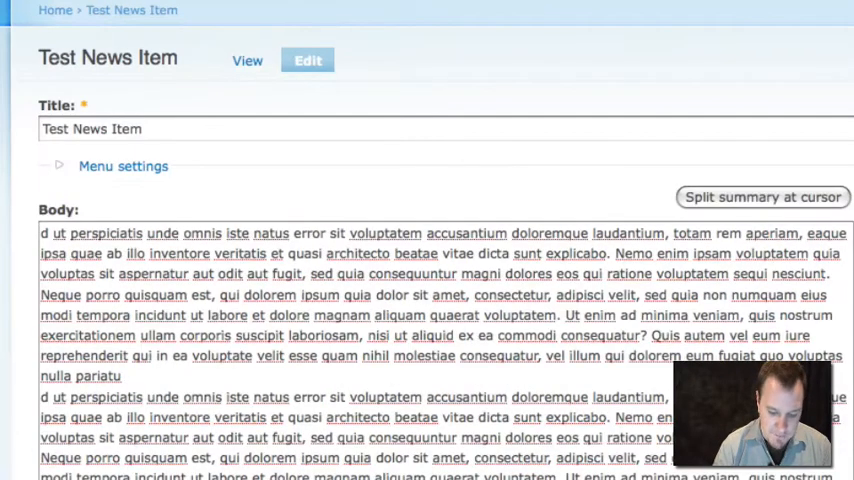
{"action": "scroll", "scroll_direction": "down", "scroll_amount": 3}
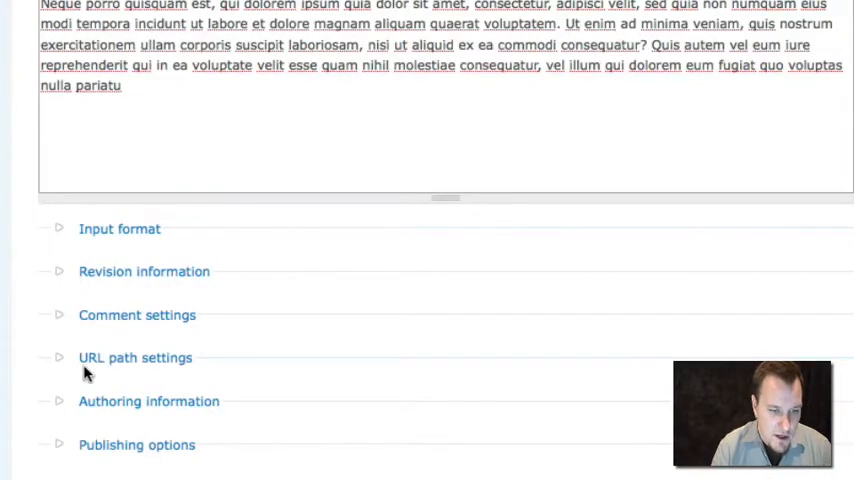
{"action": "left_click", "coordinate": [136, 356]}
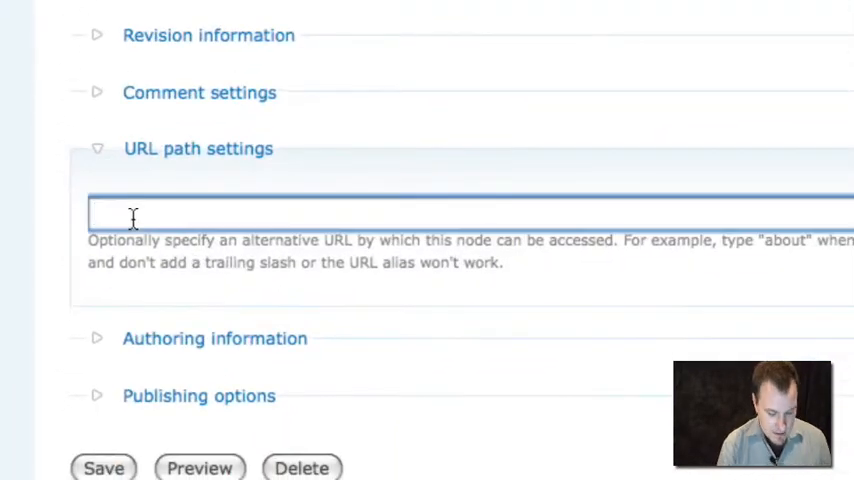
{"action": "type", "text": "newsitem"}
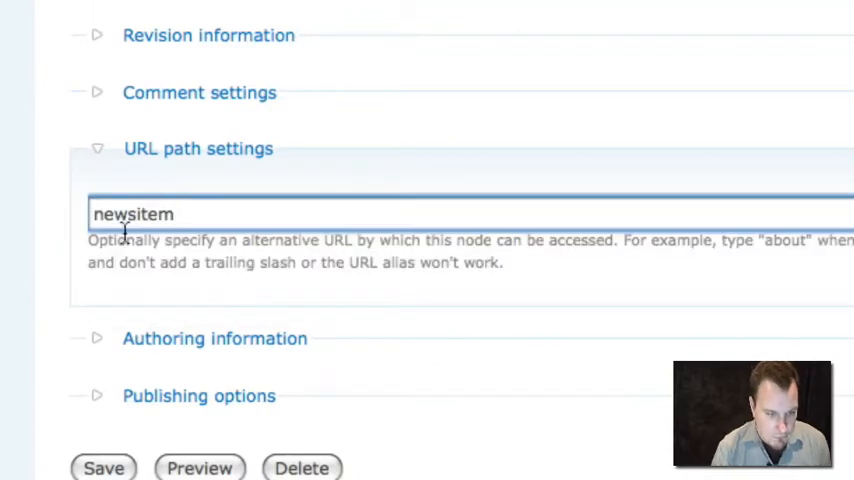
{"action": "left_click", "coordinate": [102, 464]}
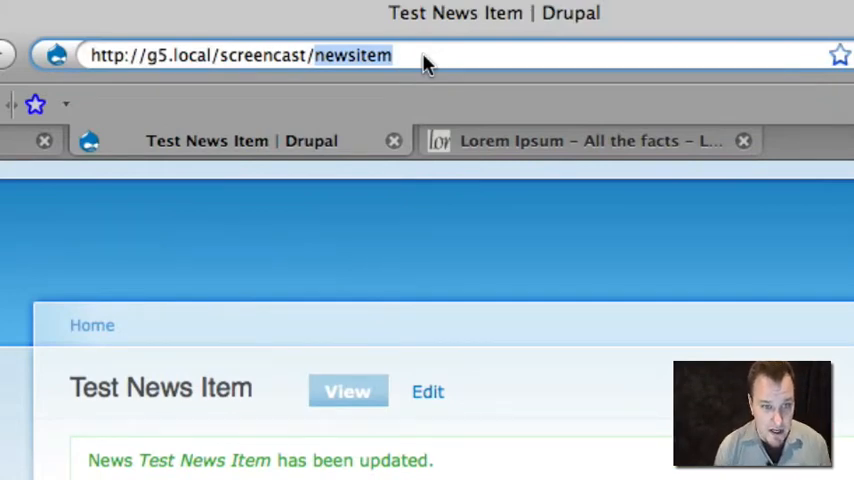
{"action": "mouse_move", "coordinate": [390, 292]}
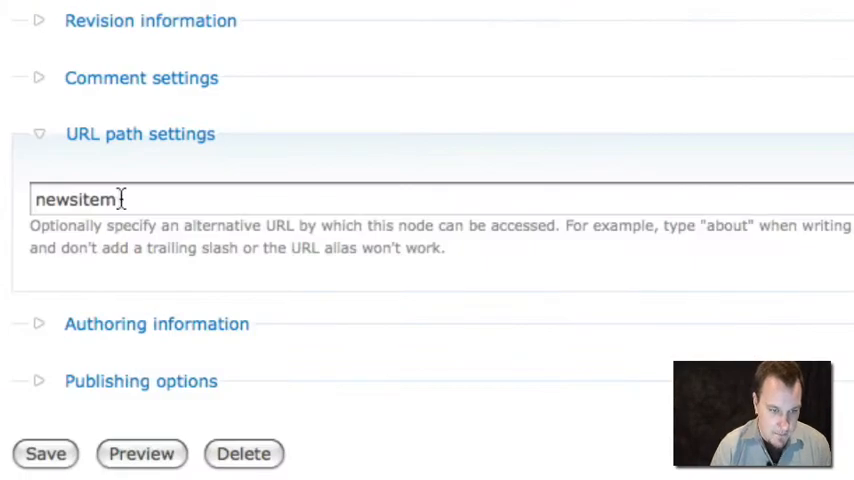
Step: Edit the item again and enter new/test-new-title as its URL alias
{"action": "type", "text": "new/t"}
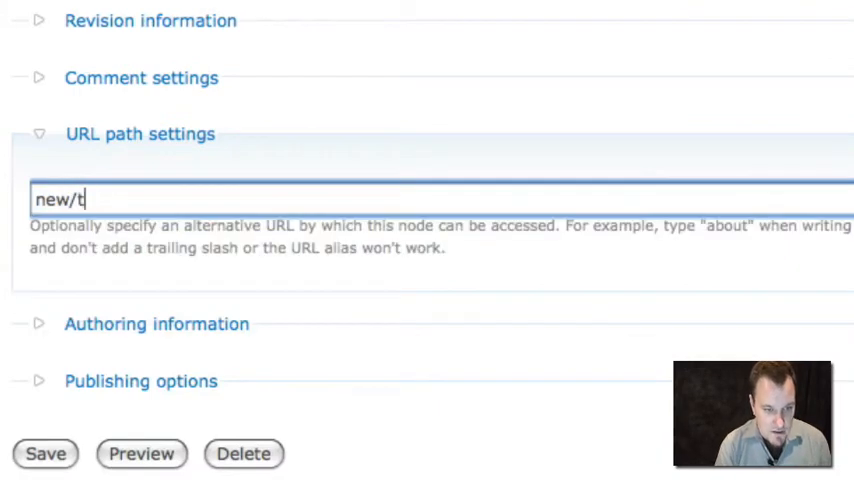
{"action": "type", "text": "est-new-"}
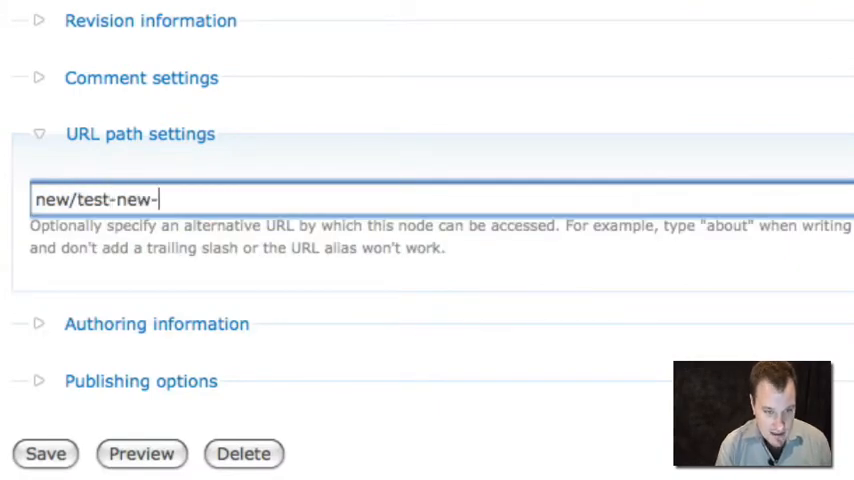
{"action": "type", "text": "title"}
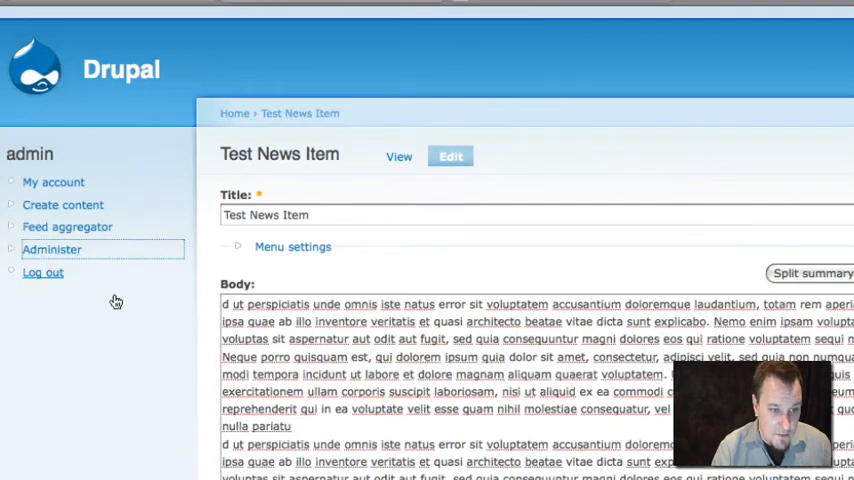
Step: Enable the Pathauto module under Administer > Modules, then view the URL aliases list
{"action": "left_click", "coordinate": [52, 250]}
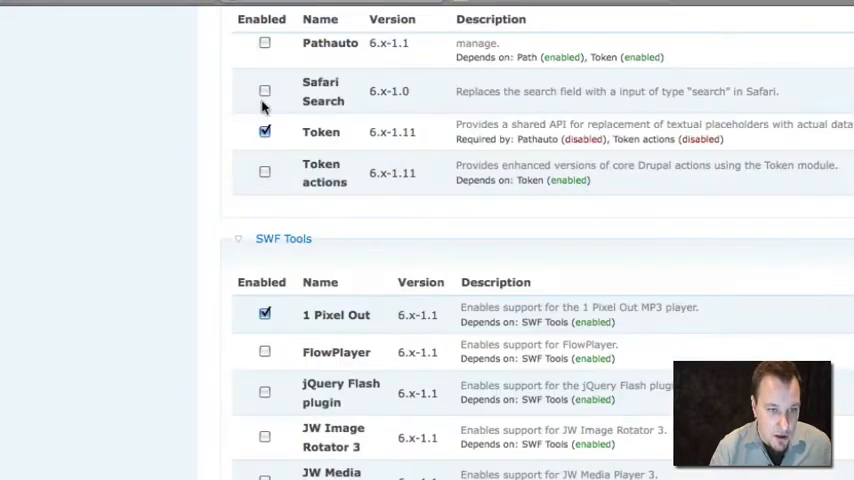
{"action": "left_click", "coordinate": [264, 42]}
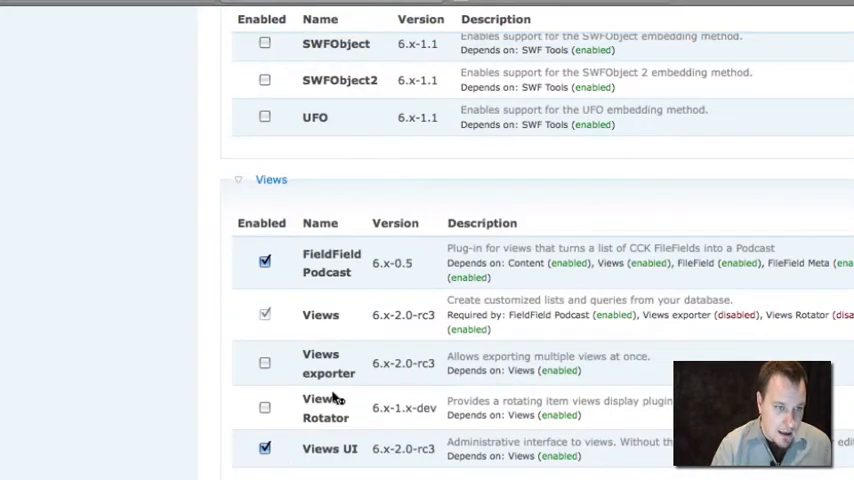
{"action": "mouse_move", "coordinate": [352, 416]}
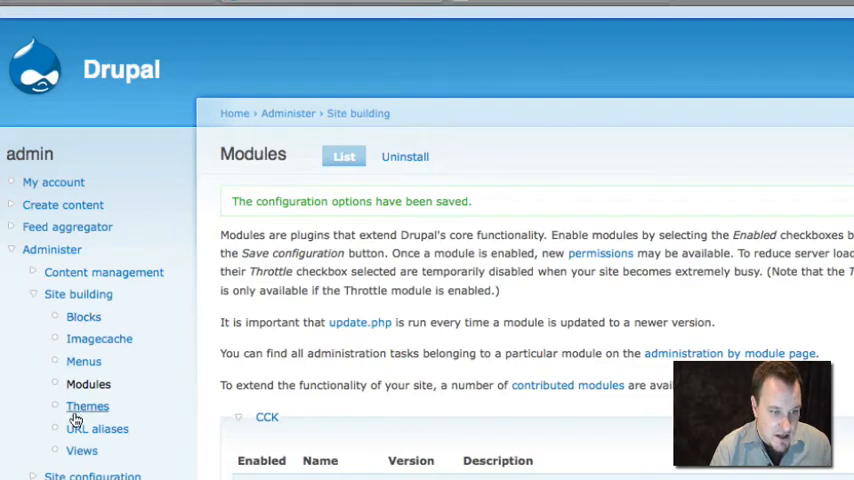
{"action": "left_click", "coordinate": [84, 428]}
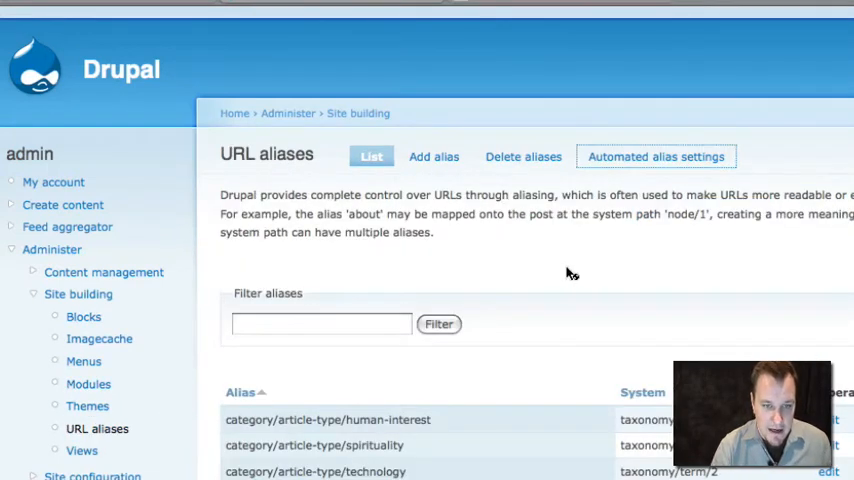
{"action": "left_click", "coordinate": [656, 156]}
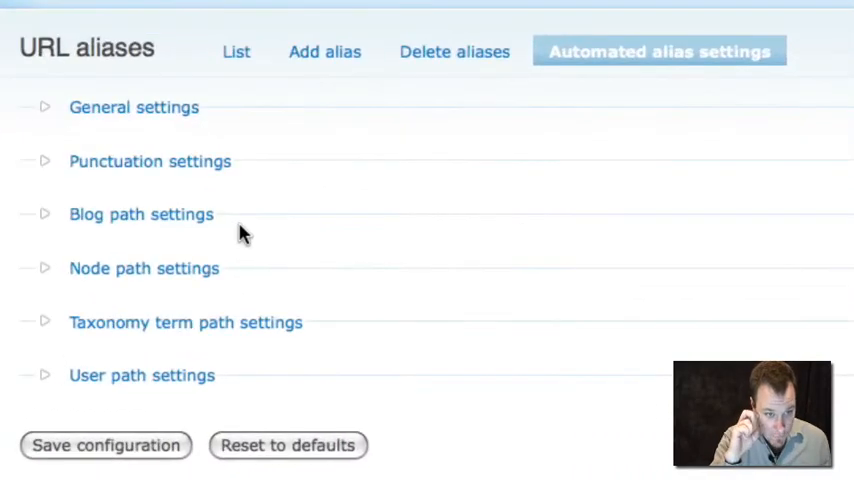
{"action": "mouse_move", "coordinate": [200, 308]}
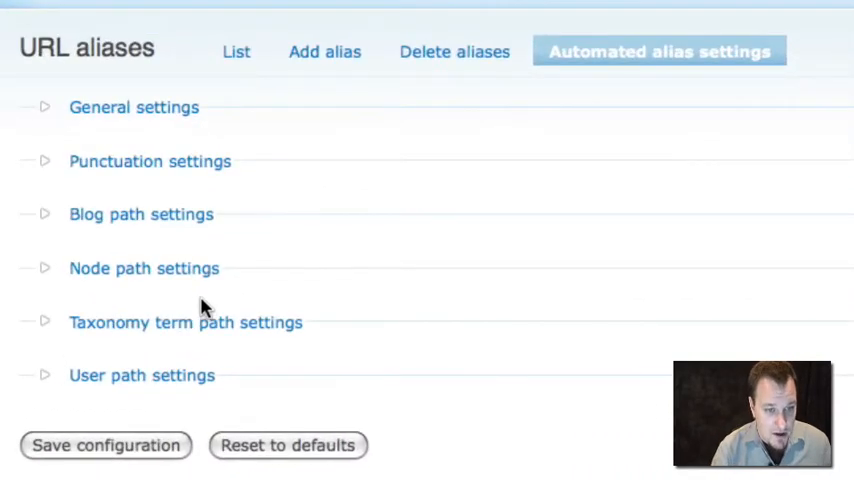
{"action": "mouse_move", "coordinate": [184, 280]}
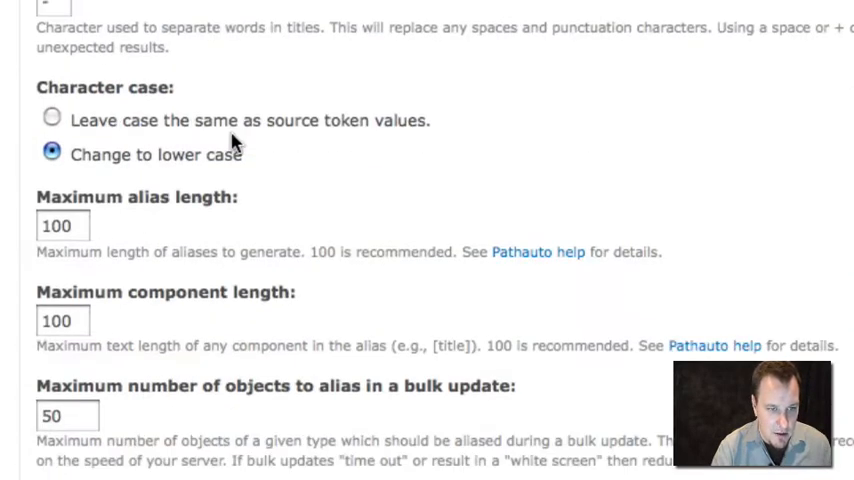
{"action": "scroll", "scroll_direction": "up", "scroll_amount": 3}
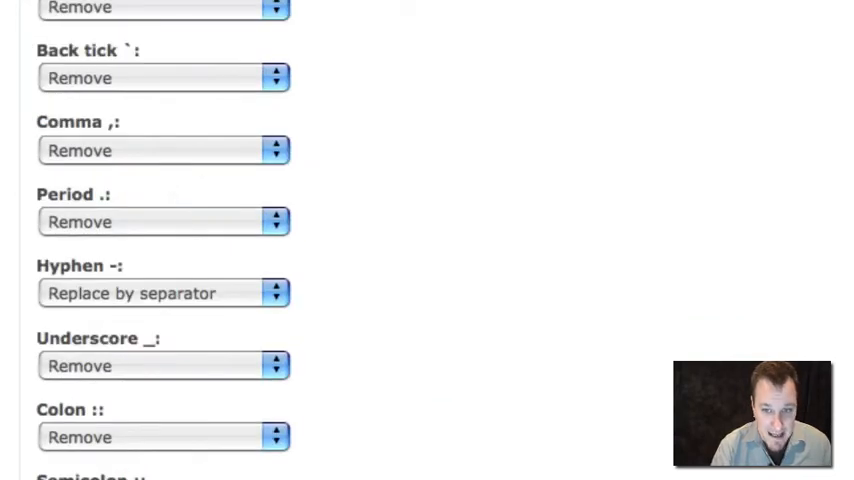
{"action": "scroll", "scroll_direction": "up", "scroll_amount": 3}
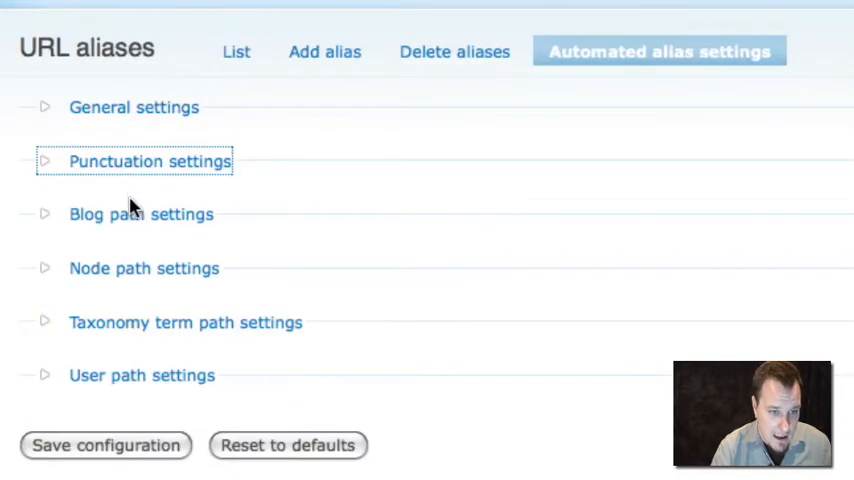
Step: Change the blog path pattern to user-blogs/[user-raw]
{"action": "left_click", "coordinate": [140, 214]}
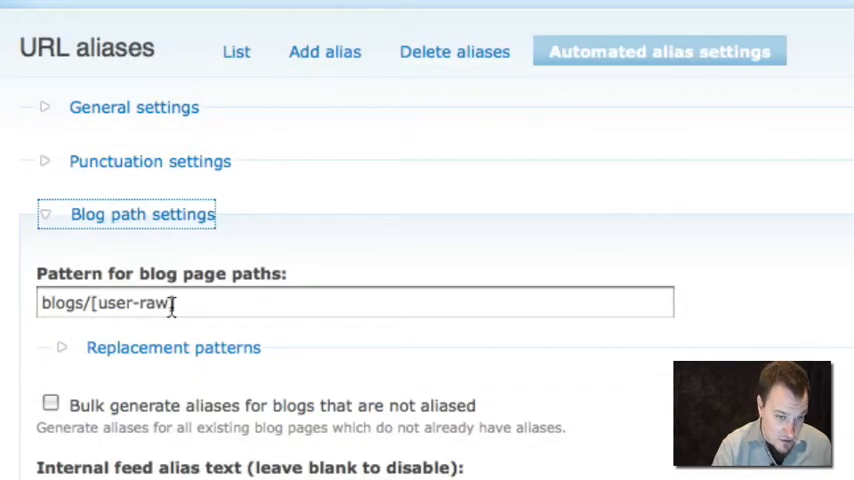
{"action": "mouse_move", "coordinate": [80, 310]}
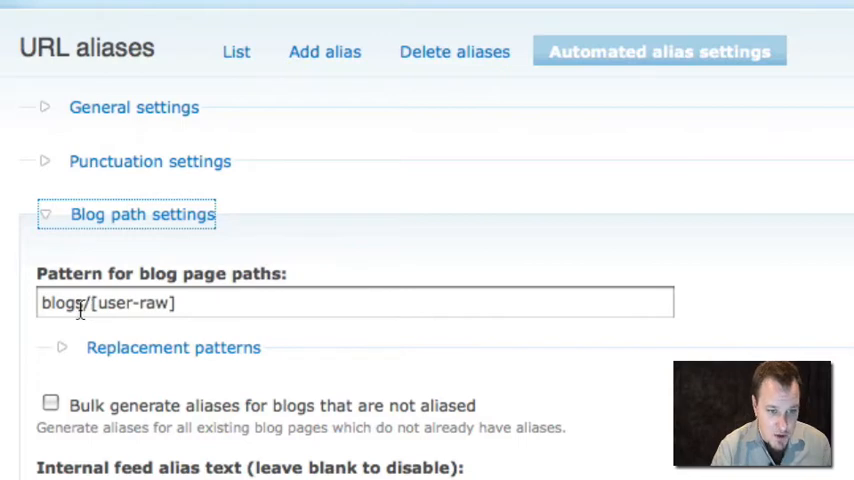
{"action": "type", "text": "user-bl"}
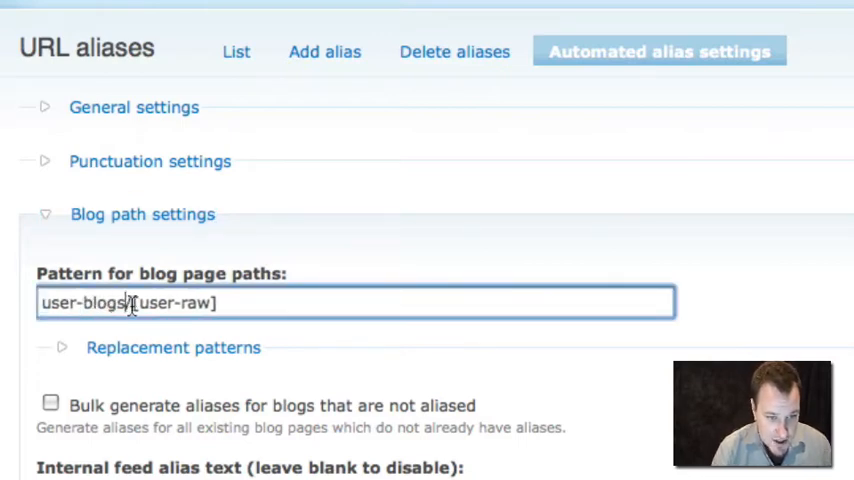
{"action": "mouse_move", "coordinate": [136, 238]}
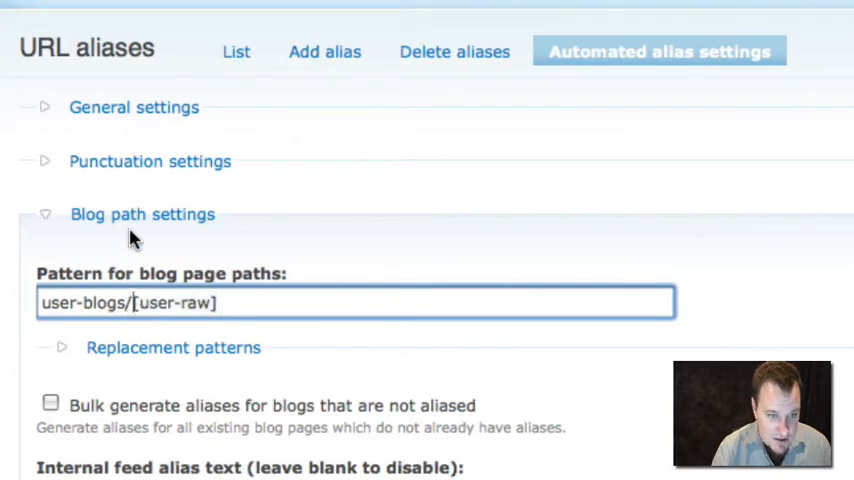
{"action": "left_click", "coordinate": [140, 214]}
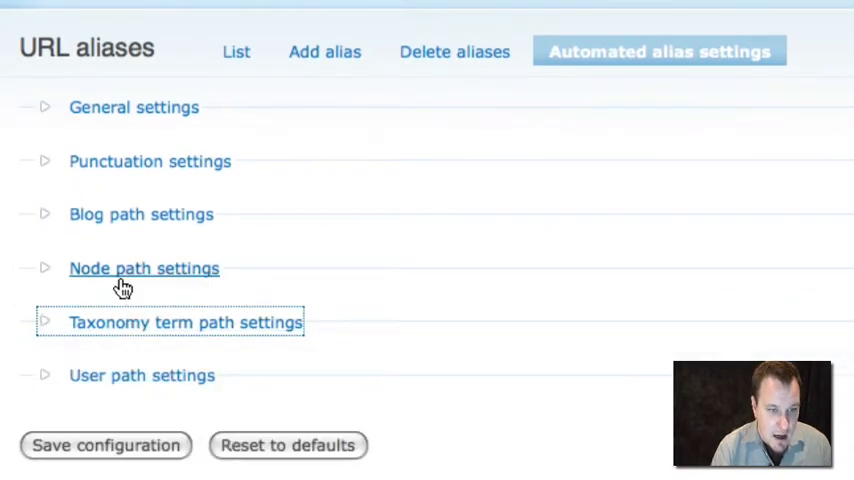
Step: Expand Node path settings and clear the default node path pattern
{"action": "left_click", "coordinate": [144, 268]}
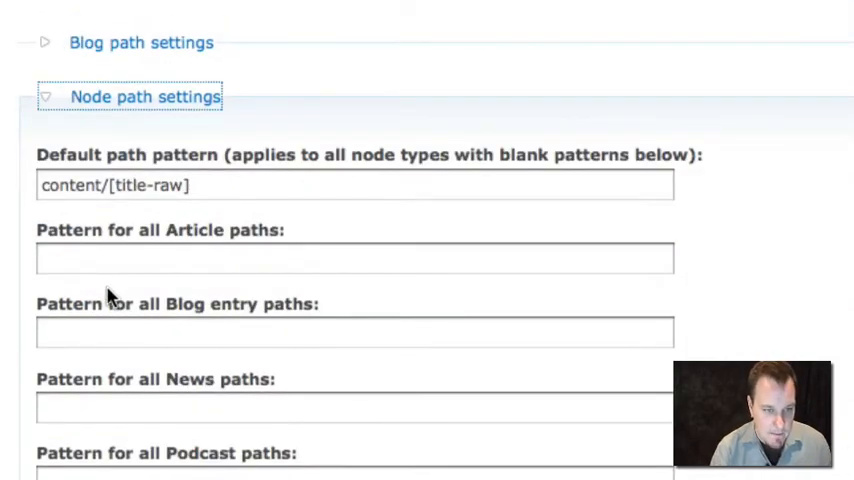
{"action": "scroll", "scroll_direction": "down", "scroll_amount": 3}
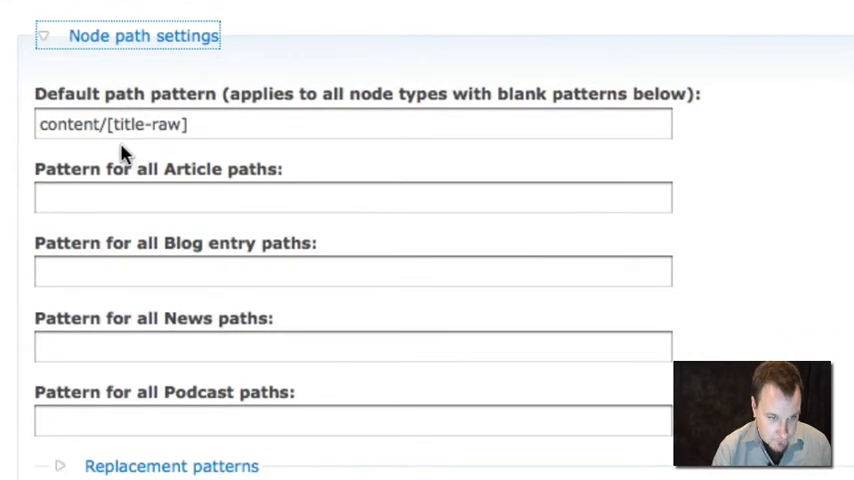
{"action": "mouse_move", "coordinate": [36, 96]}
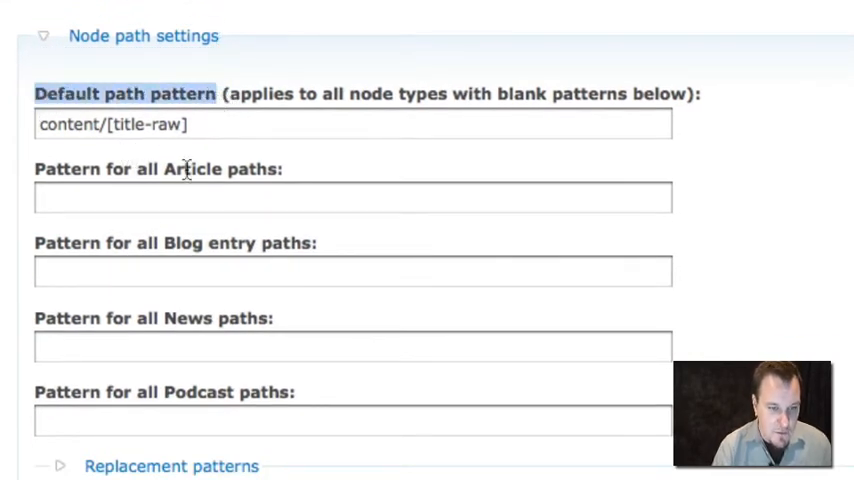
{"action": "mouse_move", "coordinate": [164, 216]}
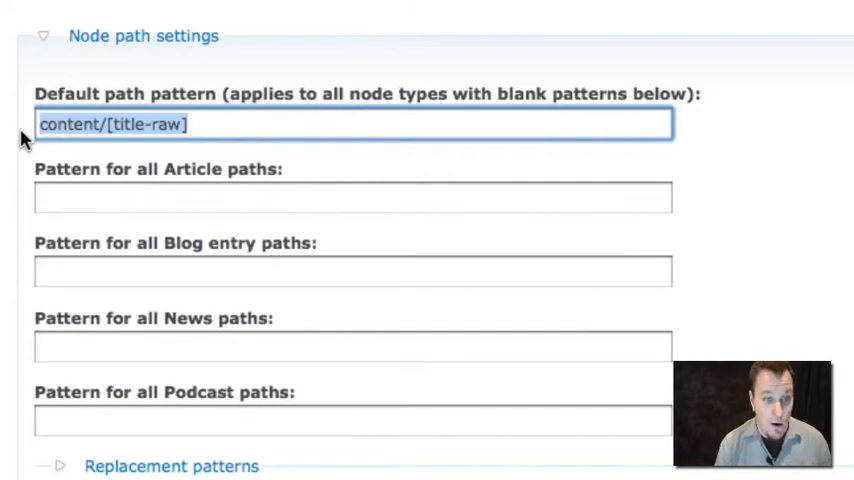
{"action": "left_click", "coordinate": [50, 126]}
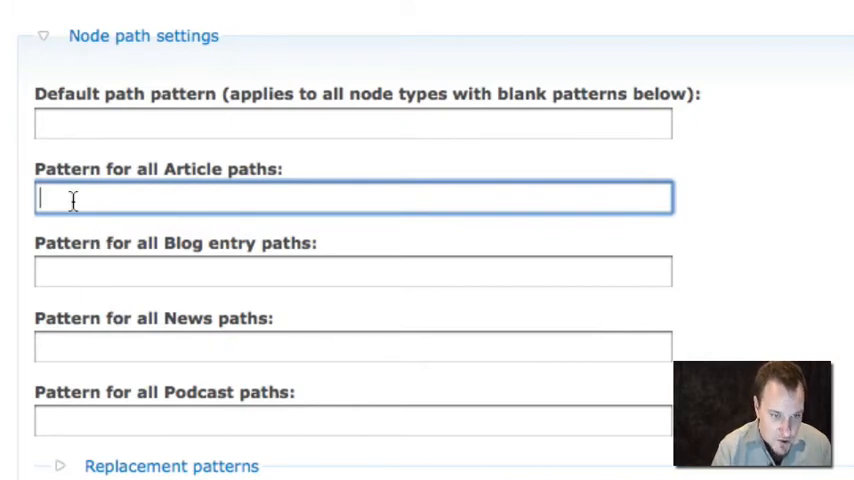
{"action": "mouse_move", "coordinate": [60, 348]}
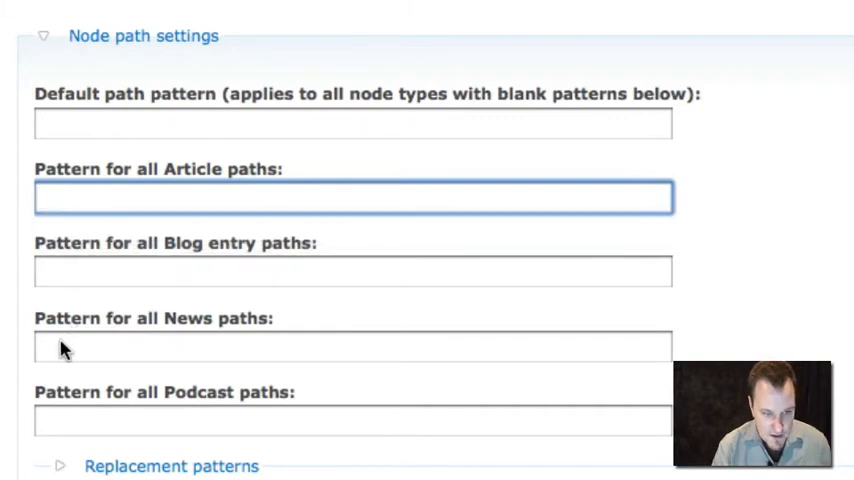
Step: Enter news/[title-raw] as the pattern for all News paths and review the replacement patterns list
{"action": "type", "text": "new"}
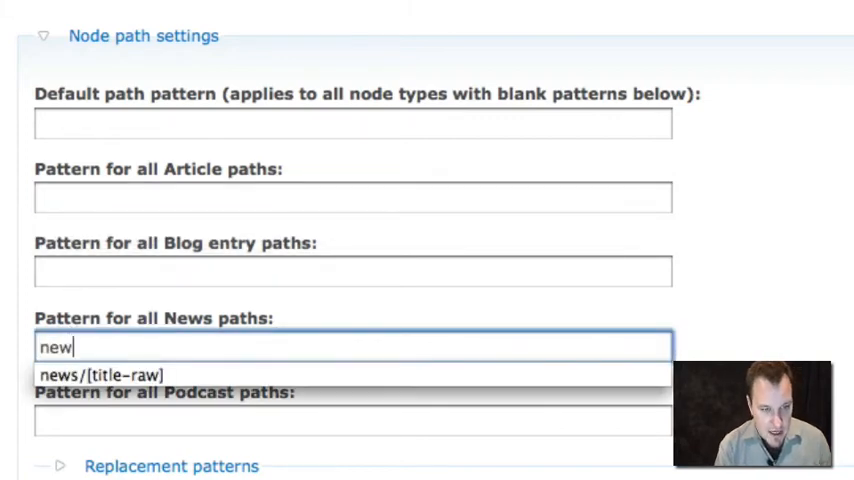
{"action": "type", "text": "news/[ti"}
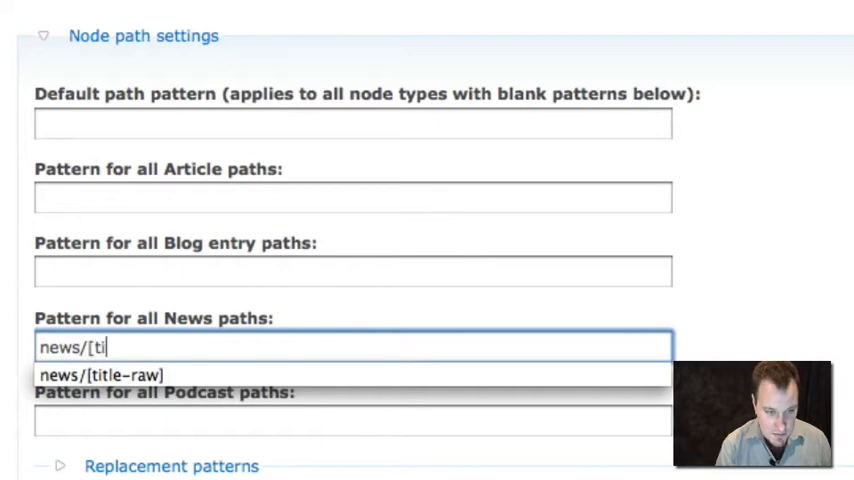
{"action": "left_click", "coordinate": [104, 374]}
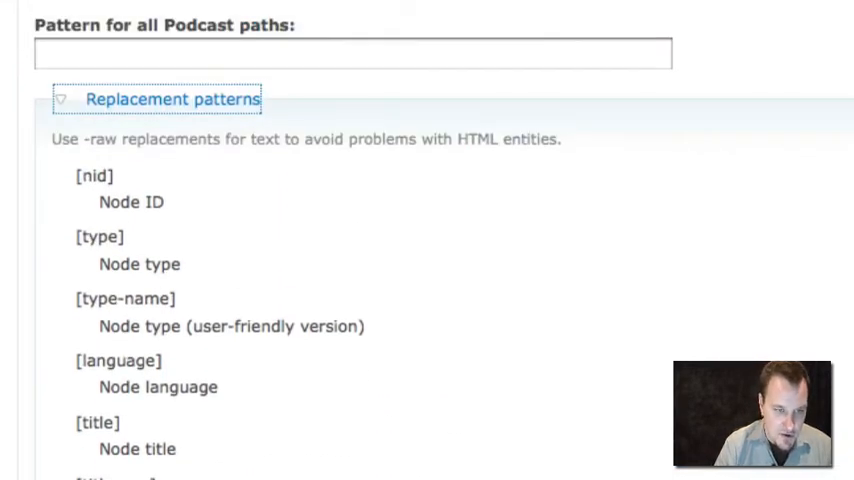
{"action": "scroll", "scroll_direction": "down", "scroll_amount": 3}
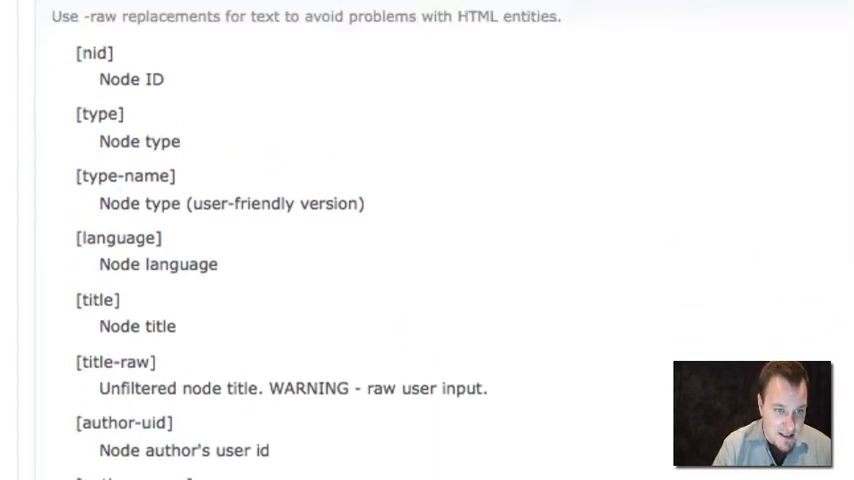
{"action": "mouse_move", "coordinate": [284, 132]}
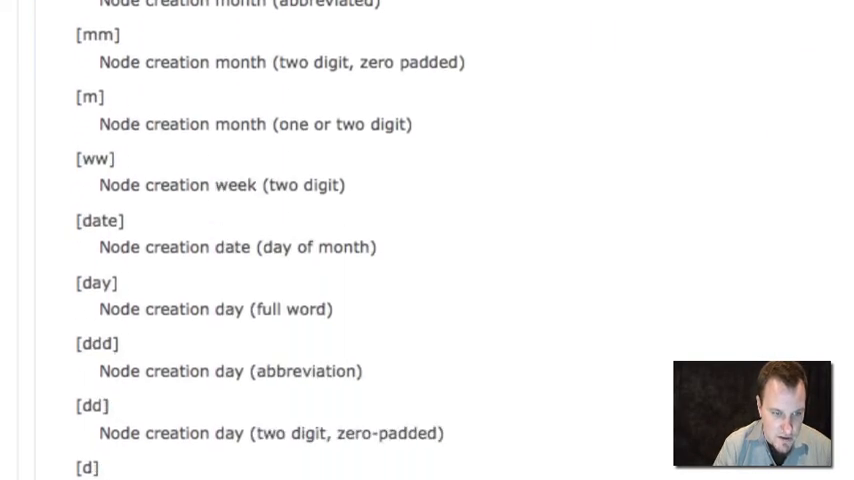
{"action": "scroll", "scroll_direction": "down", "scroll_amount": 3}
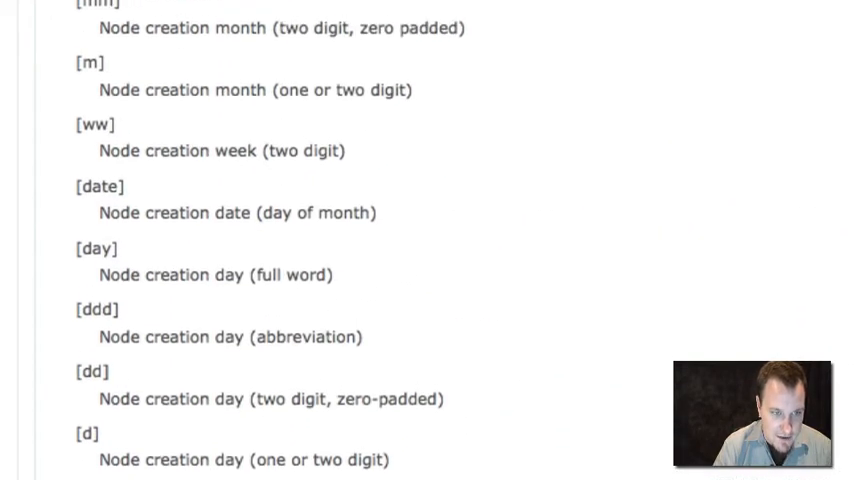
{"action": "scroll", "scroll_direction": "down", "scroll_amount": 3}
{"action": "type", "text": "news/[title-raw]"}
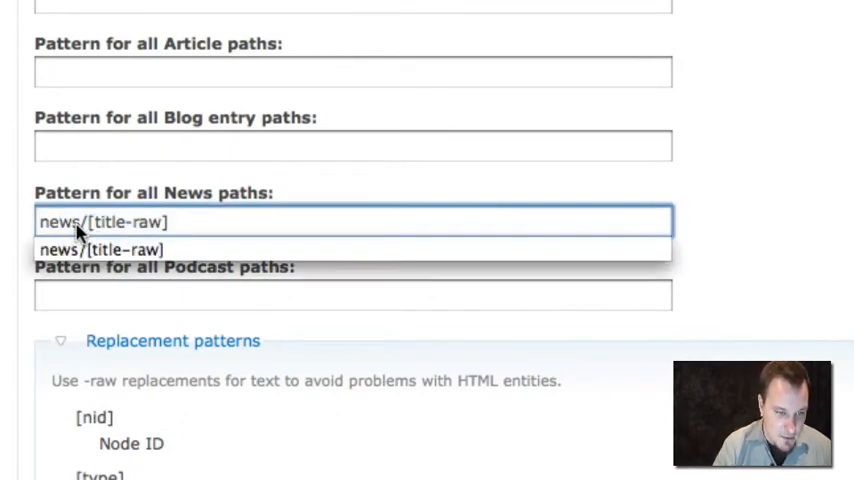
Step: Enter articles/[title-raw] as the pattern for all Article paths
{"action": "left_click", "coordinate": [352, 220]}
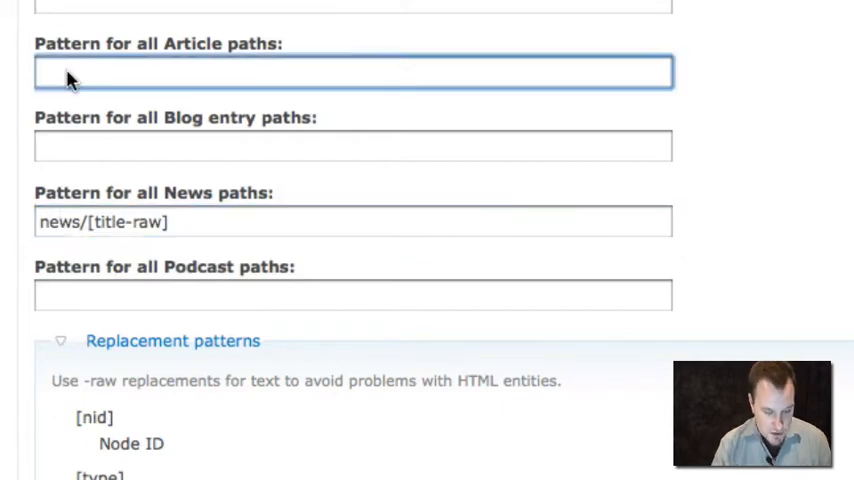
{"action": "type", "text": "arc"}
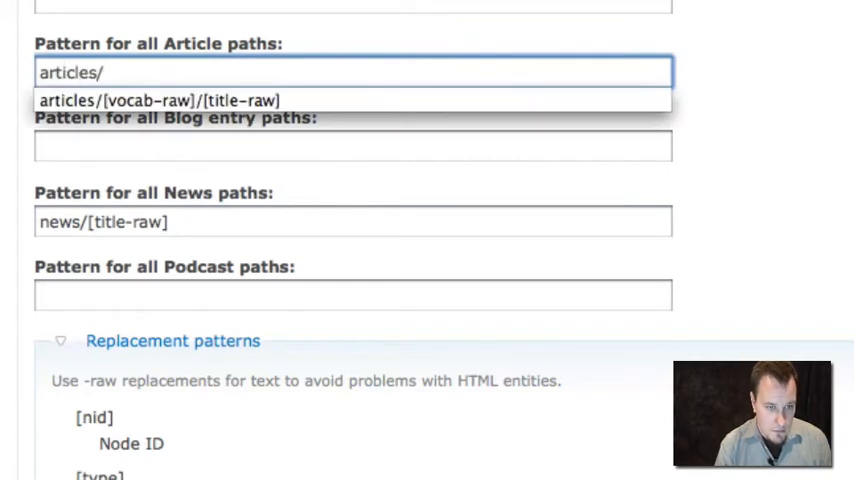
{"action": "type", "text": "[title-"}
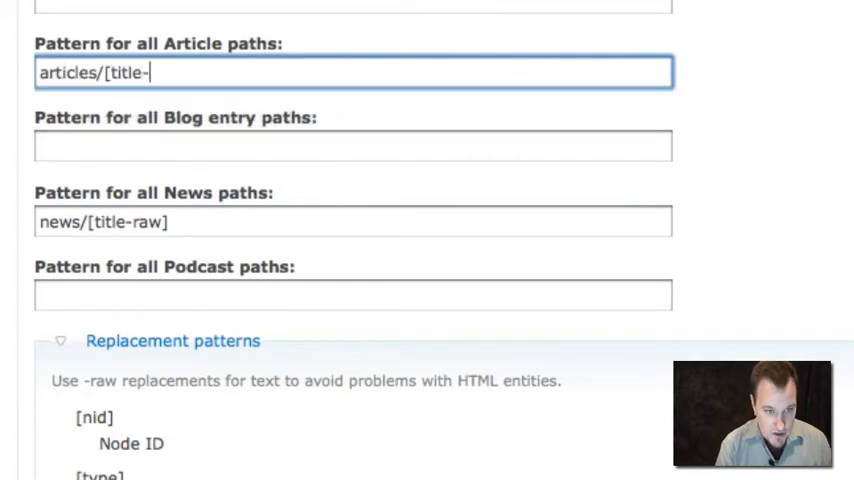
{"action": "type", "text": "raw]"}
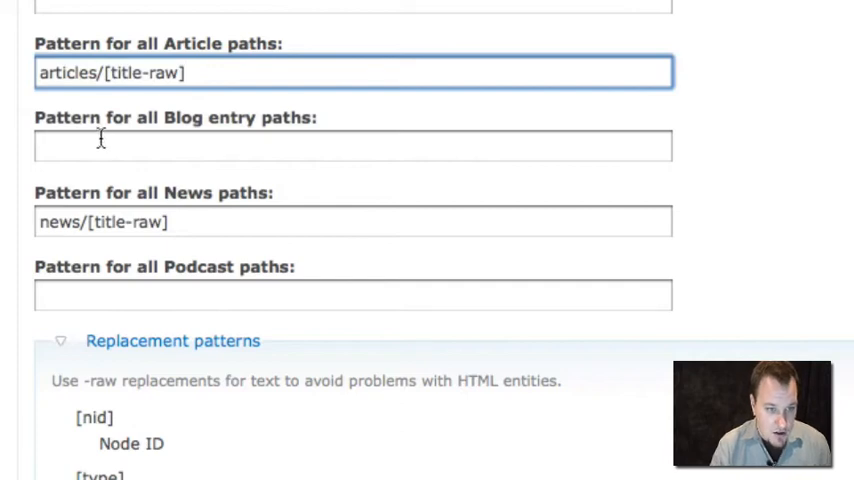
{"action": "left_click", "coordinate": [92, 146]}
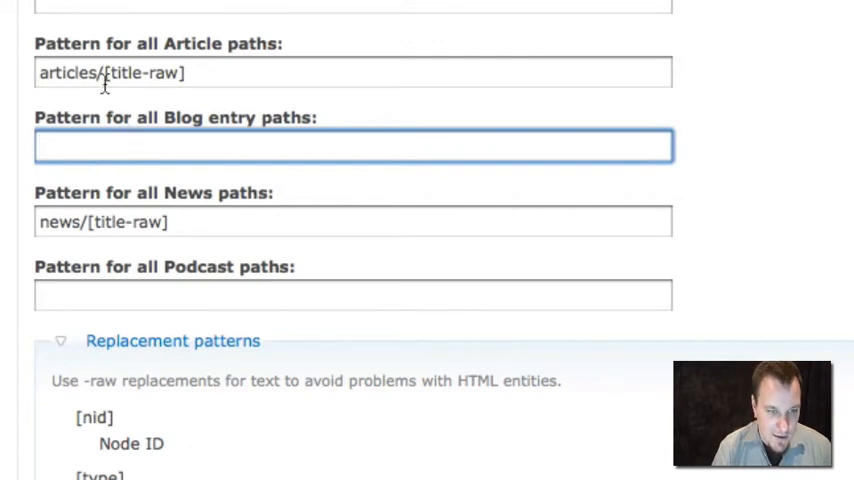
Step: Copy [term-raw] from Replacement patterns into the pattern, giving articles/[term-raw]/[title-raw]
{"action": "scroll", "scroll_direction": "down", "scroll_amount": 3}
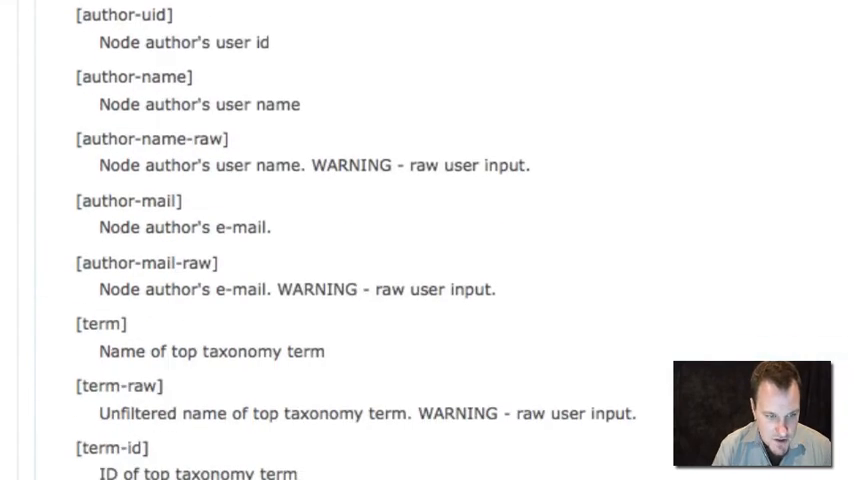
{"action": "scroll", "scroll_direction": "down", "scroll_amount": 3}
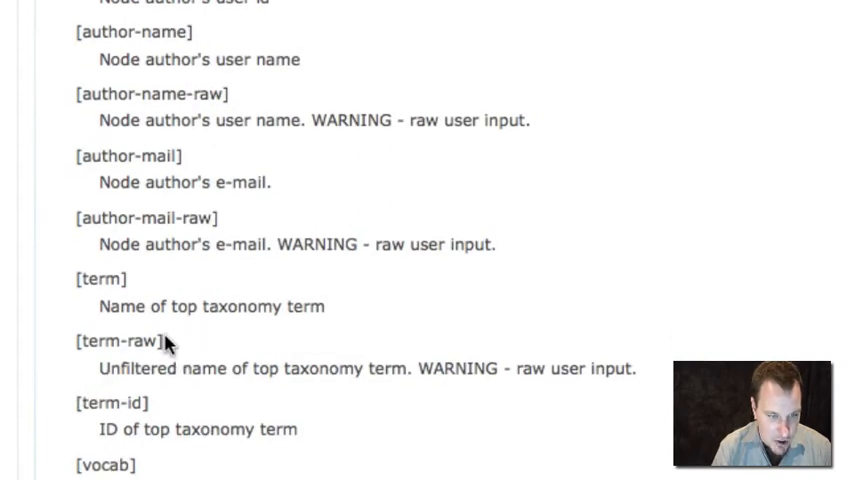
{"action": "double_click", "coordinate": [118, 340]}
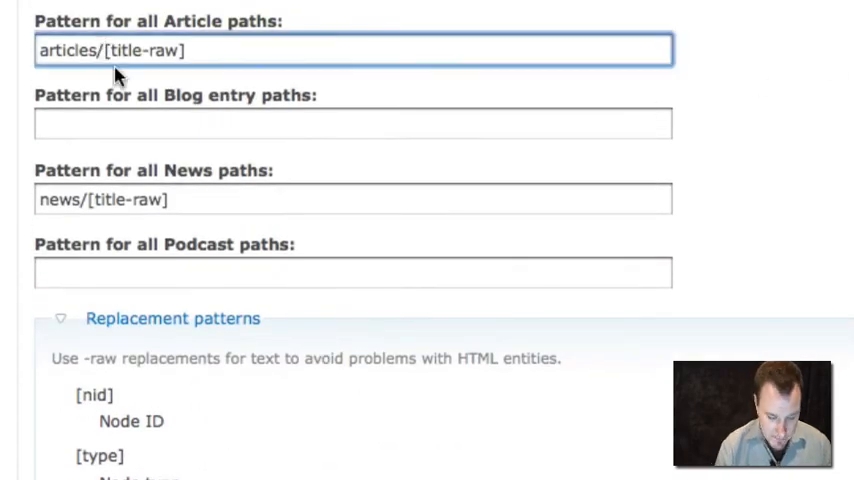
{"action": "left_click", "coordinate": [352, 122]}
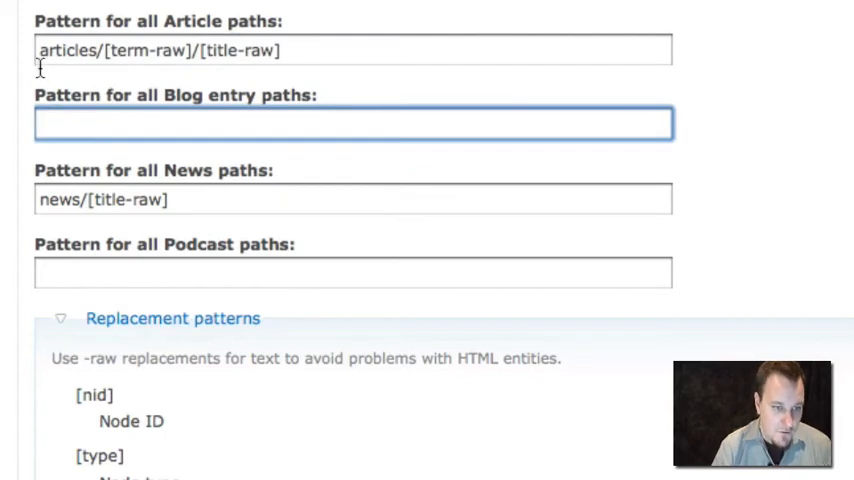
{"action": "double_click", "coordinate": [66, 50]}
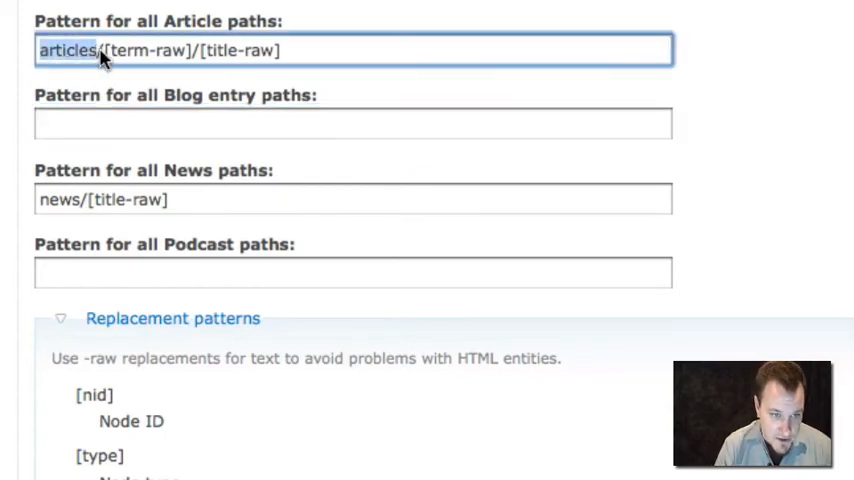
{"action": "double_click", "coordinate": [152, 50]}
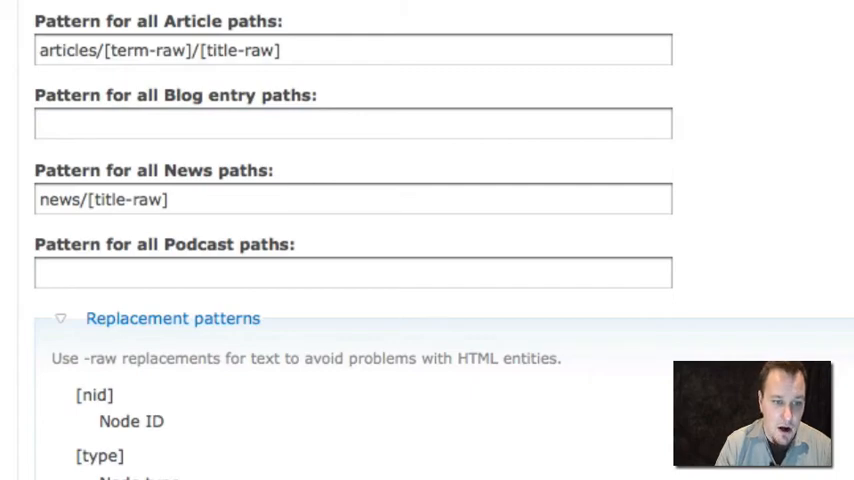
{"action": "scroll", "scroll_direction": "down", "scroll_amount": 3}
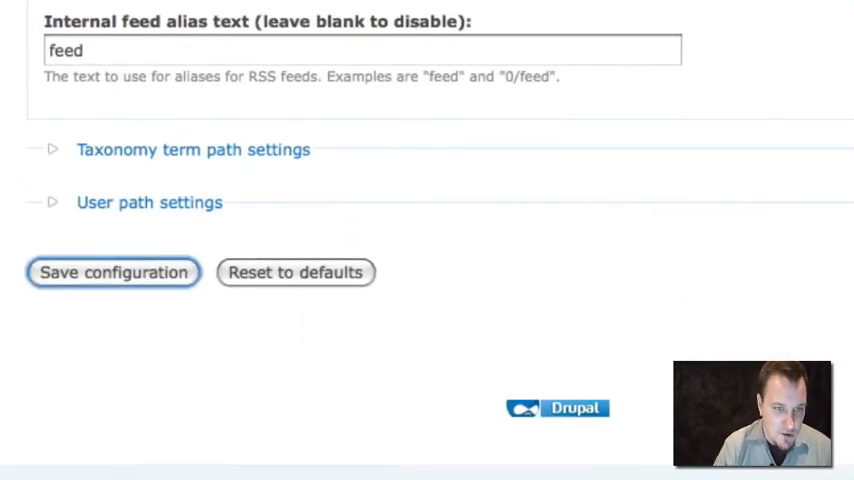
Step: Save the automated alias configuration and start a new Article from Create content
{"action": "left_click", "coordinate": [112, 272]}
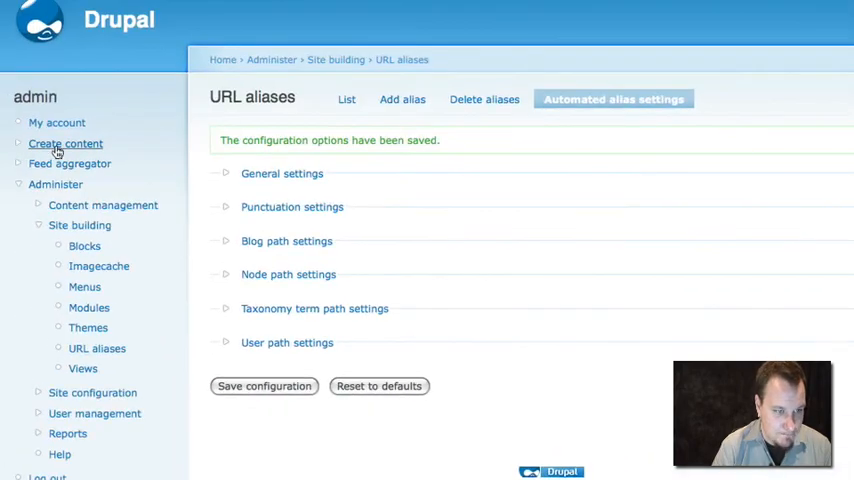
{"action": "left_click", "coordinate": [64, 144]}
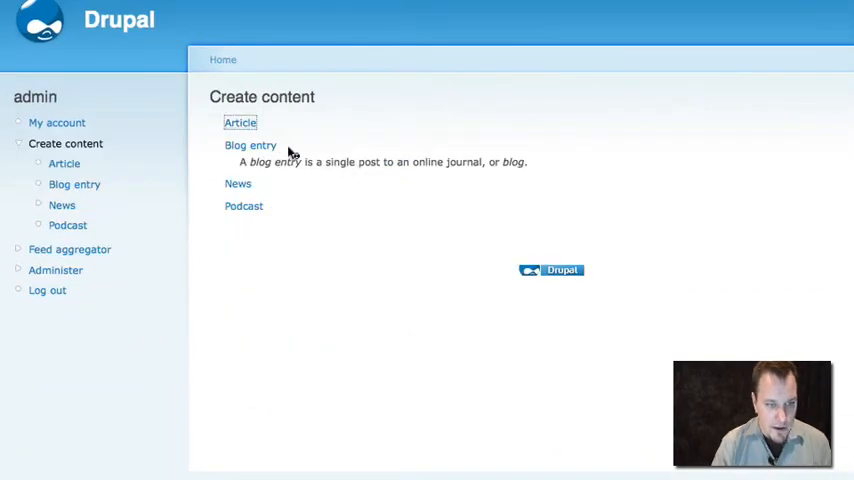
{"action": "left_click", "coordinate": [240, 122]}
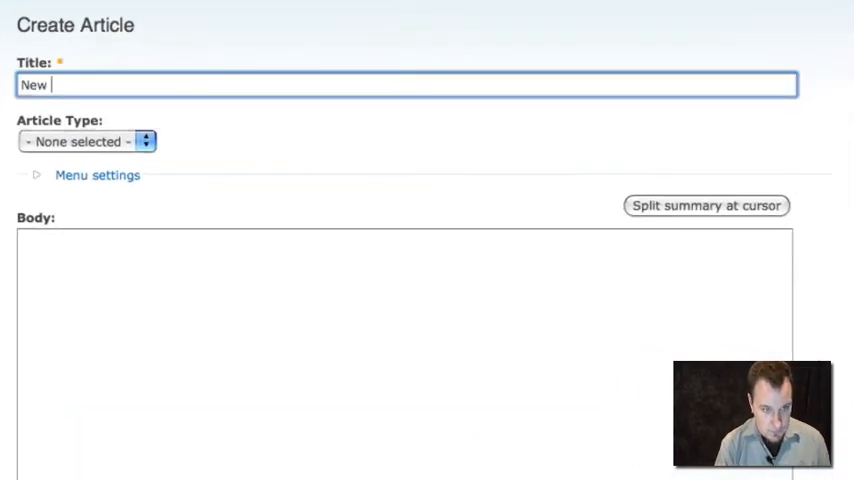
Step: Publish New Article under Spirituality with automatic alias, getting articles/spirituality/new-article
{"action": "left_click", "coordinate": [84, 140]}
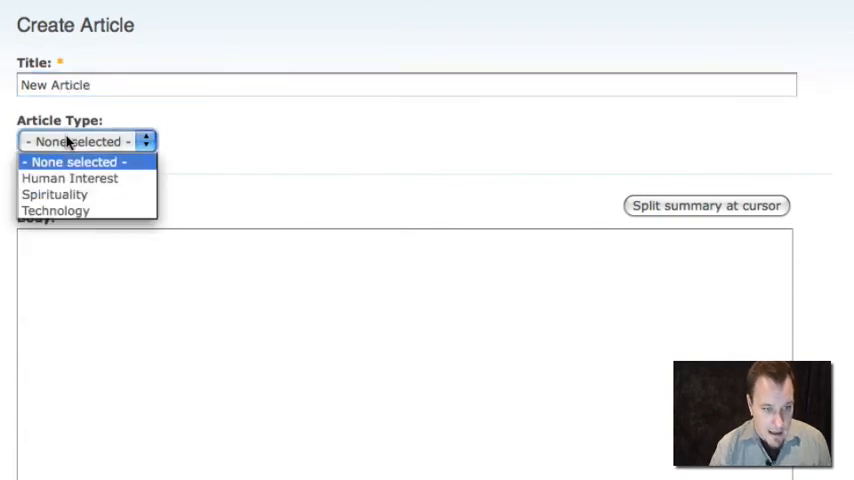
{"action": "left_click", "coordinate": [56, 194]}
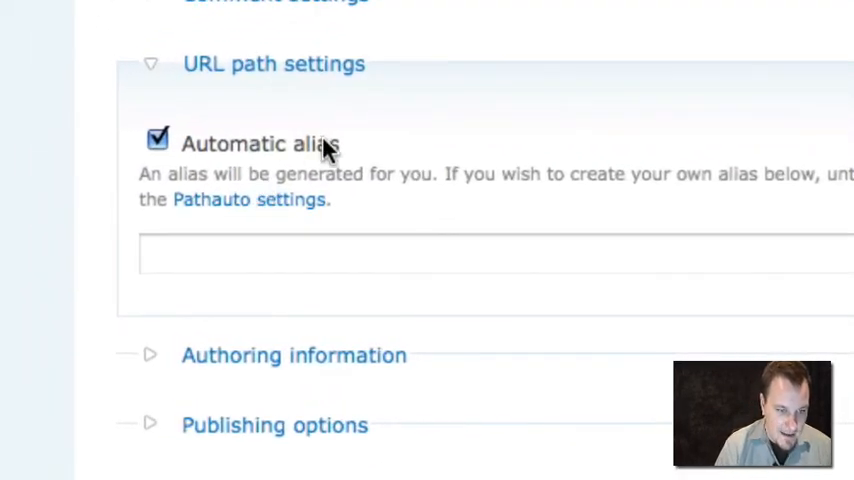
{"action": "left_click", "coordinate": [158, 140]}
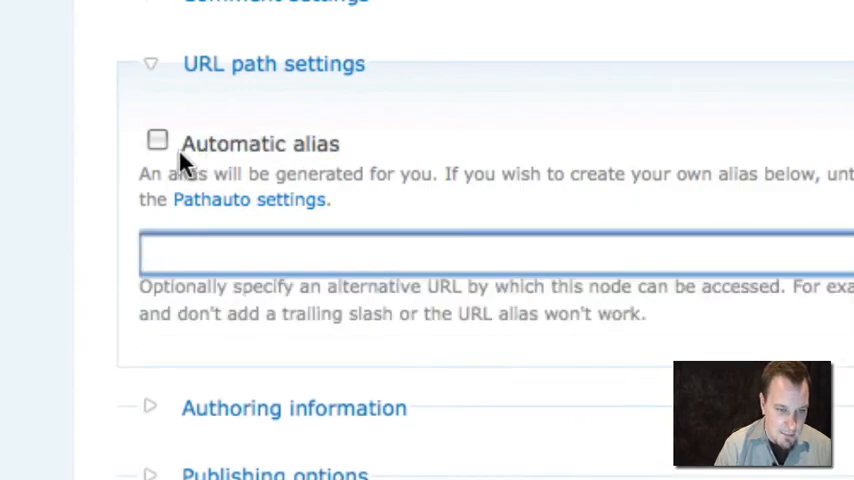
{"action": "left_click", "coordinate": [156, 138]}
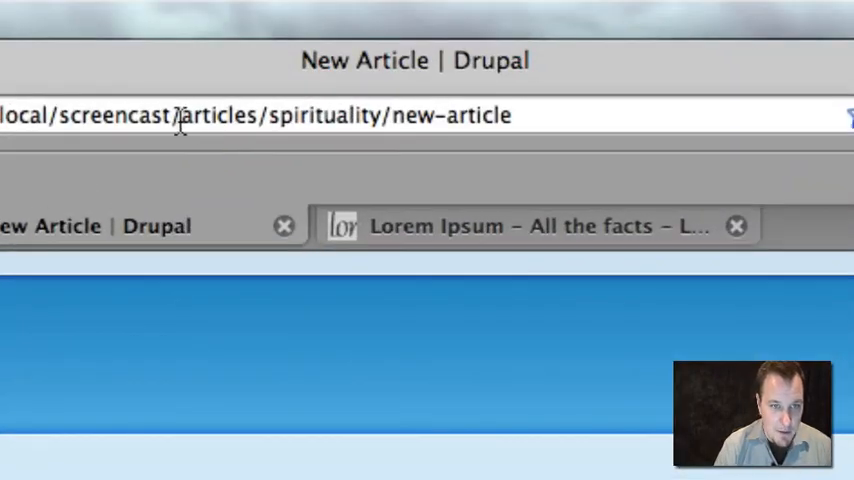
{"action": "double_click", "coordinate": [224, 114]}
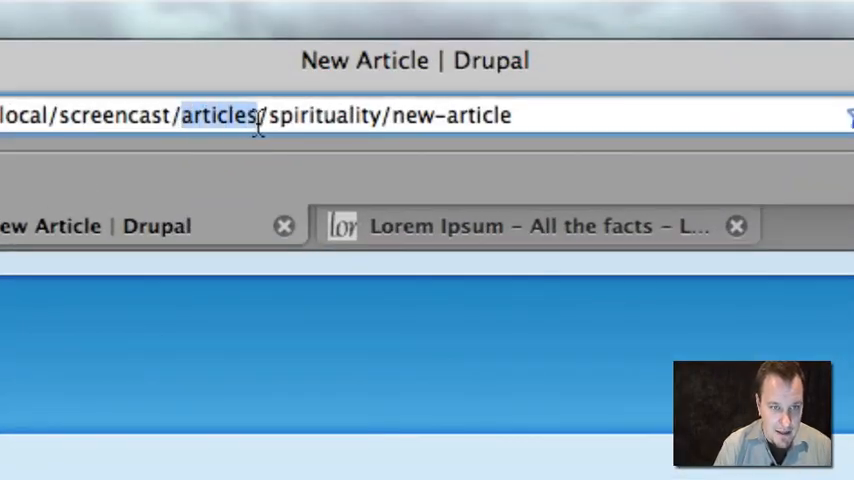